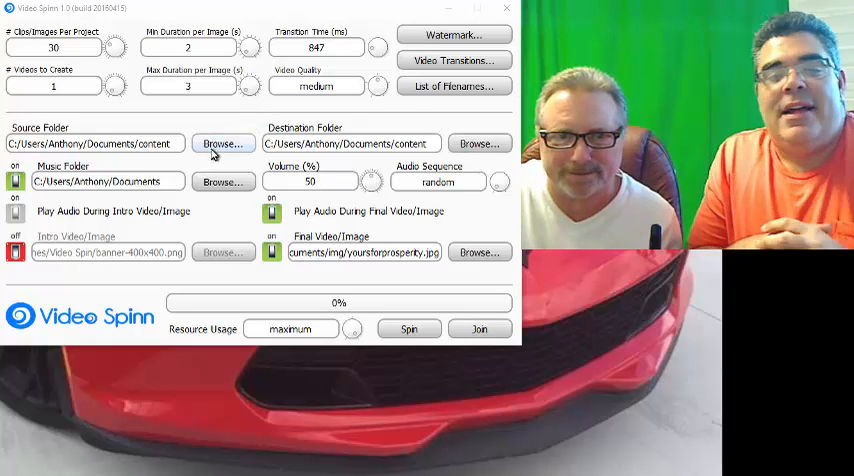
- Set the Source Folder to Documents\aaaaGRACE
click(222, 143)
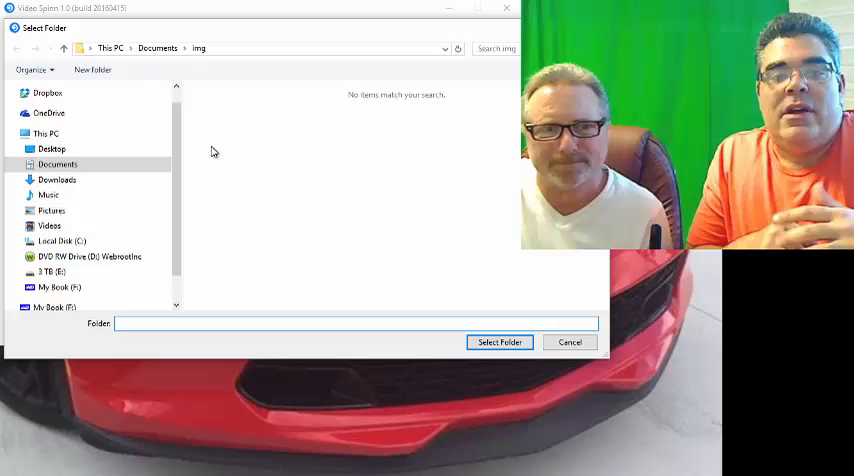
click(57, 164)
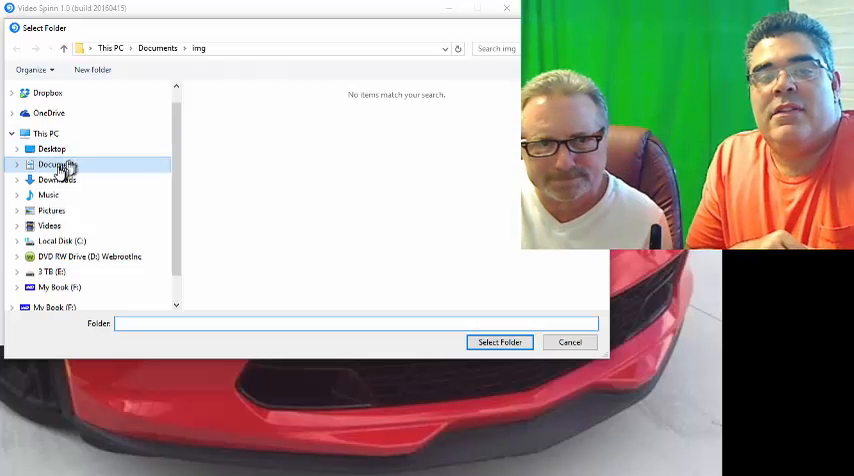
click(56, 165)
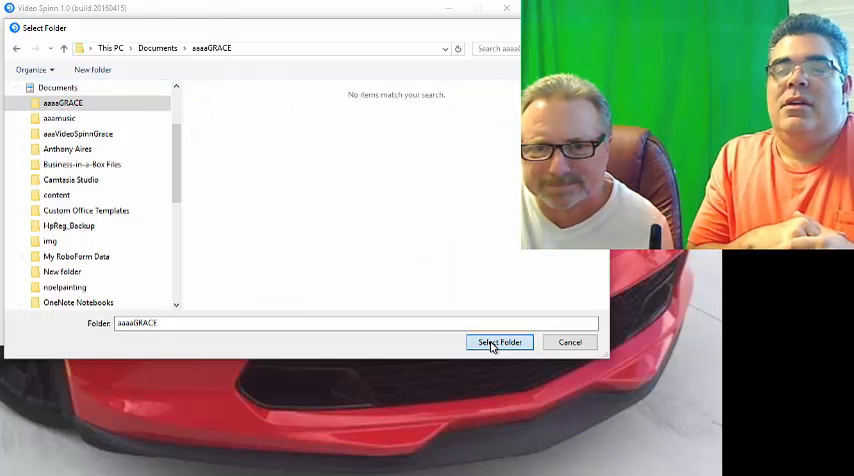
click(499, 342)
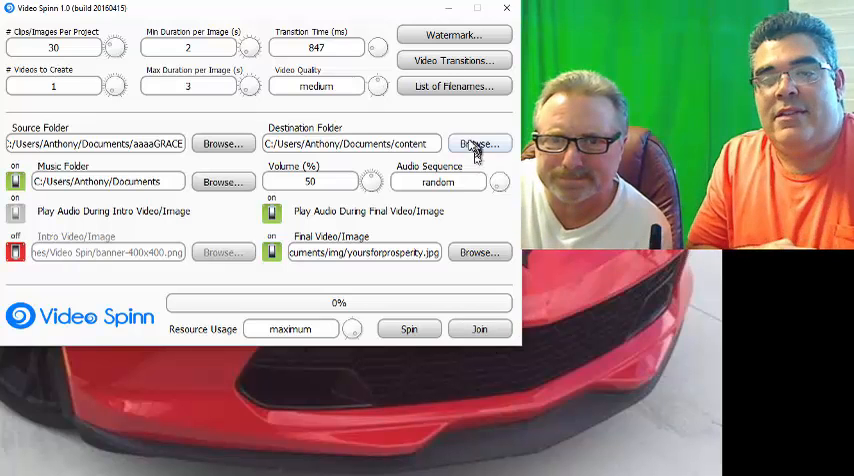
- Set the Destination Folder to Documents\aaaVideoSpinnGrace
click(479, 143)
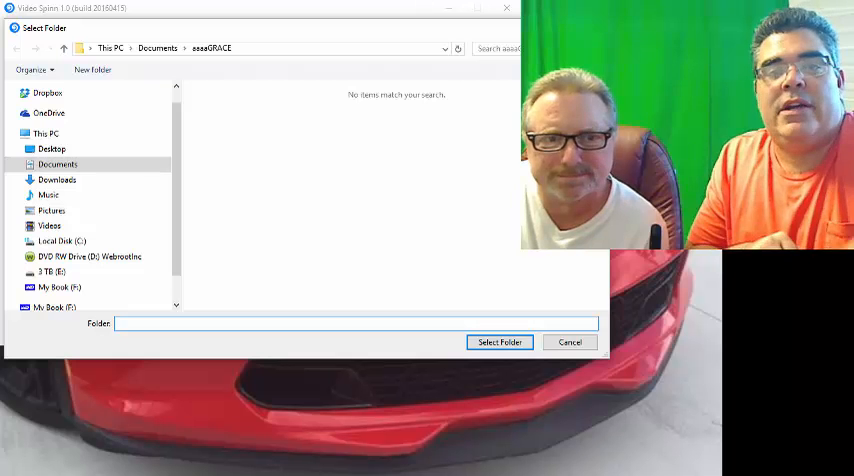
click(57, 164)
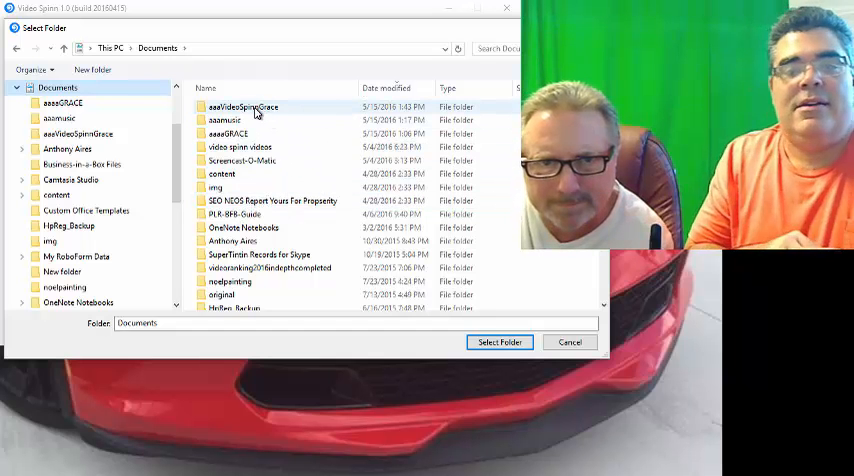
double_click(241, 107)
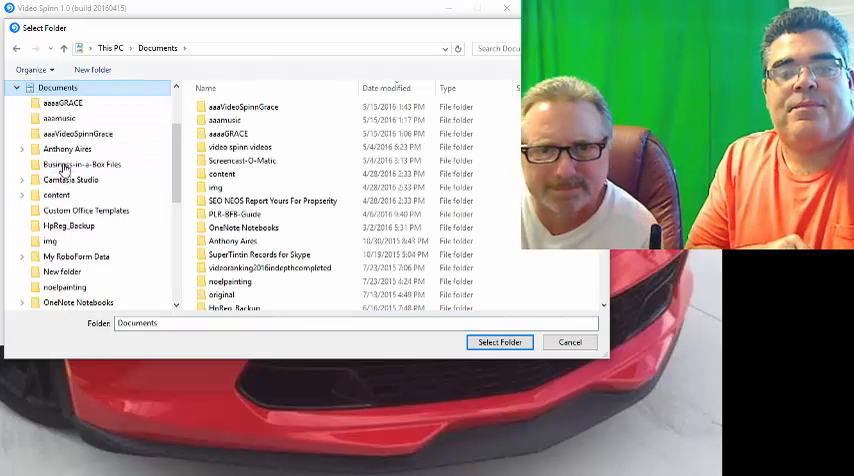
- Set the Music Folder to the aaamusic folder in Documents
click(216, 187)
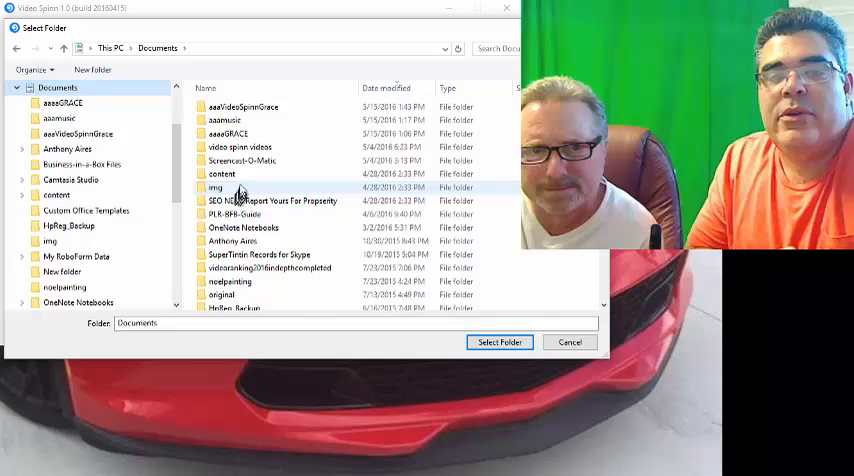
click(225, 120)
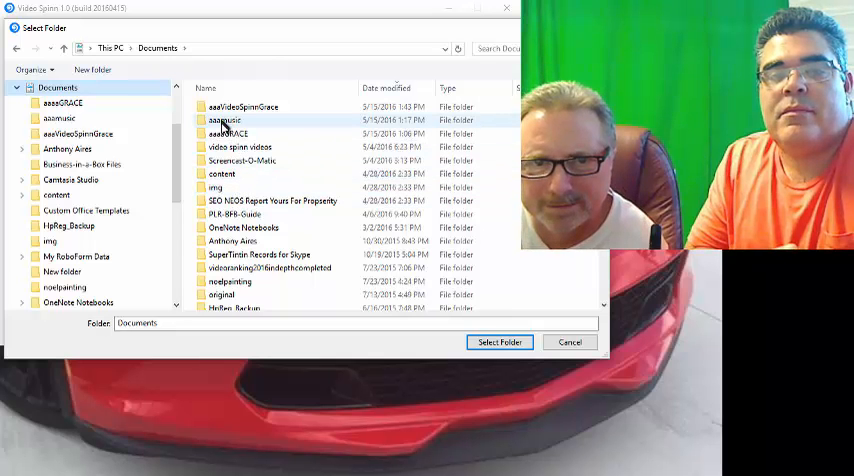
double_click(224, 120)
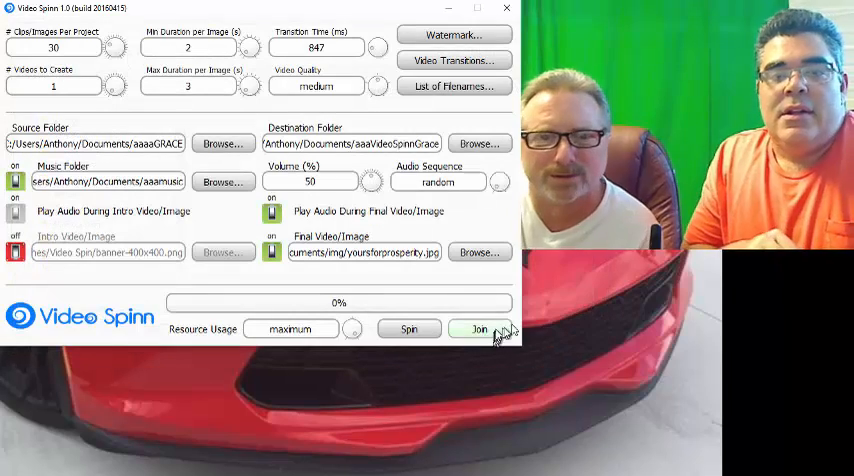
mouse_move(710, 307)
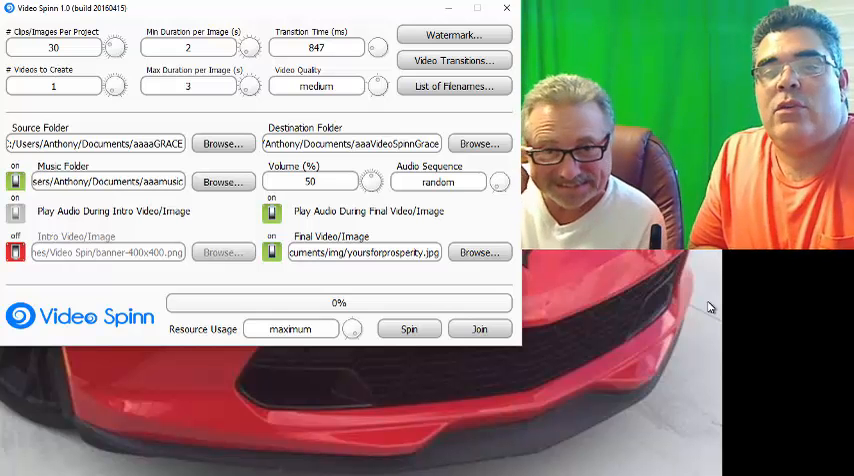
mouse_move(623, 301)
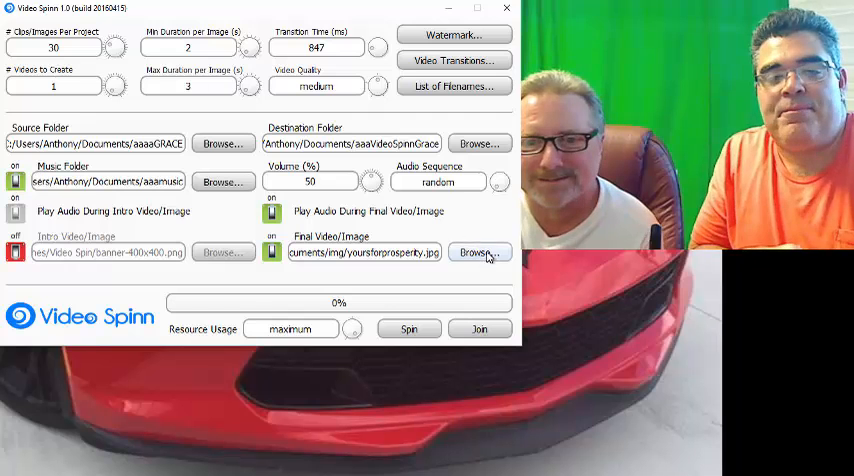
click(222, 181)
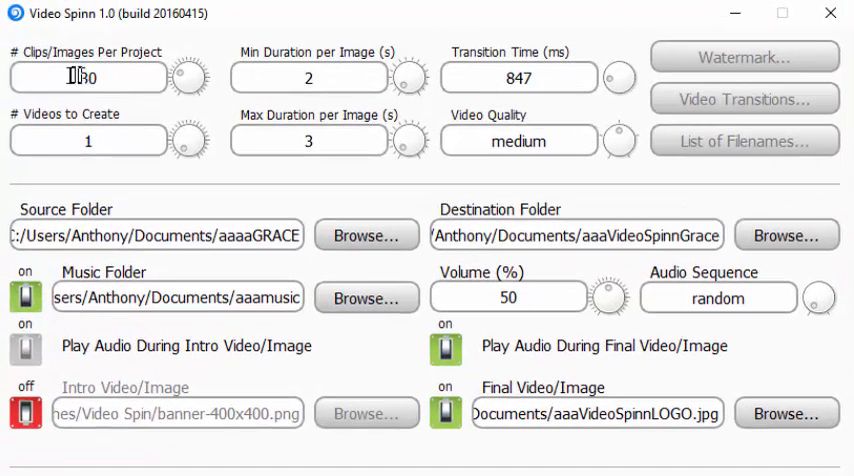
mouse_move(88, 77)
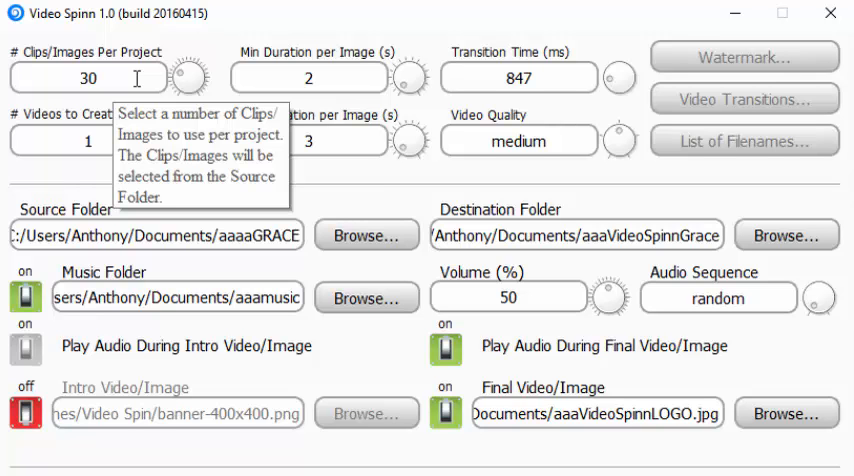
mouse_move(80, 194)
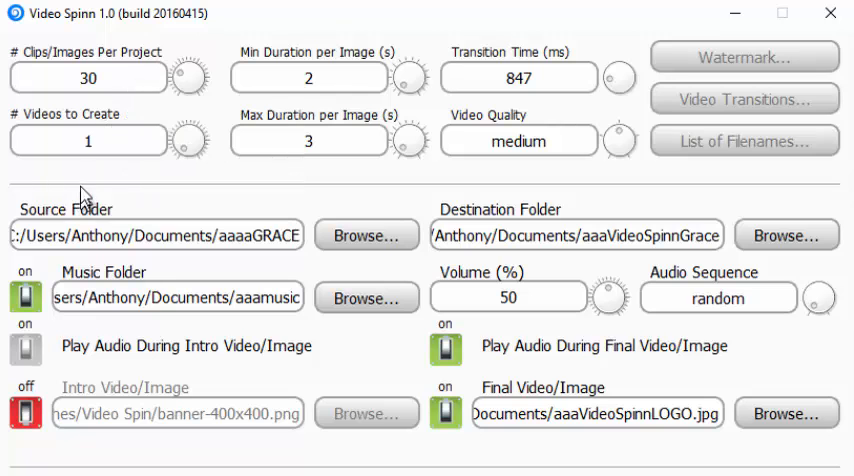
mouse_move(175, 155)
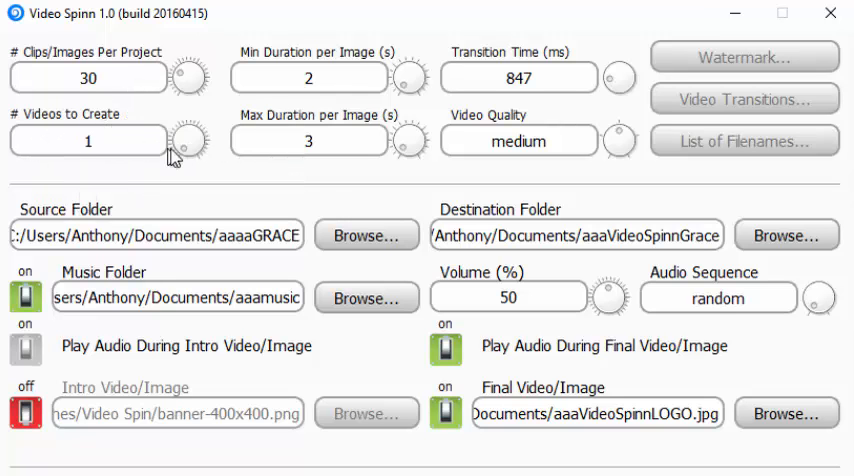
mouse_move(205, 155)
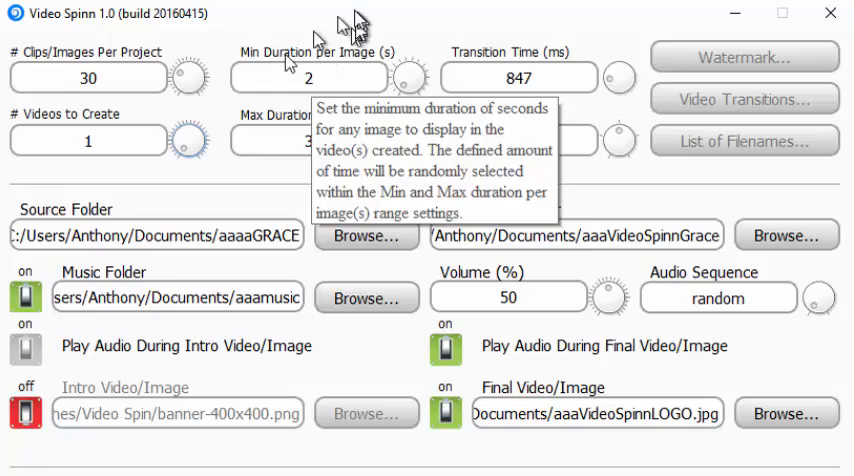
mouse_move(321, 103)
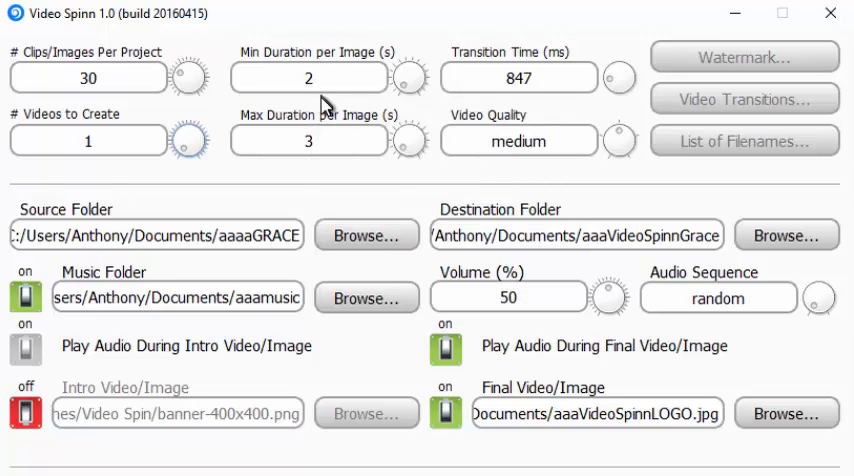
mouse_move(340, 115)
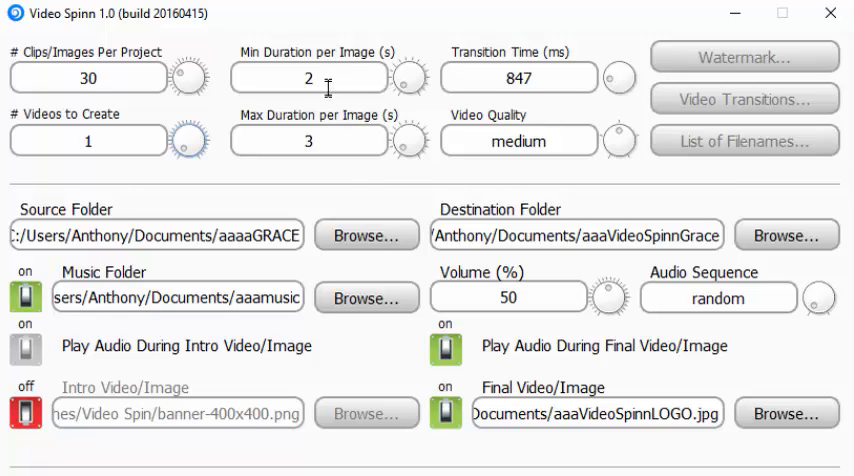
mouse_move(325, 78)
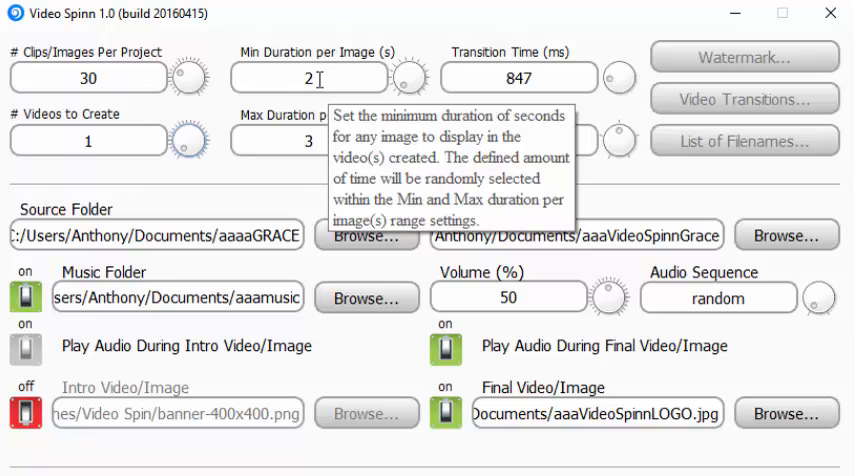
mouse_move(293, 167)
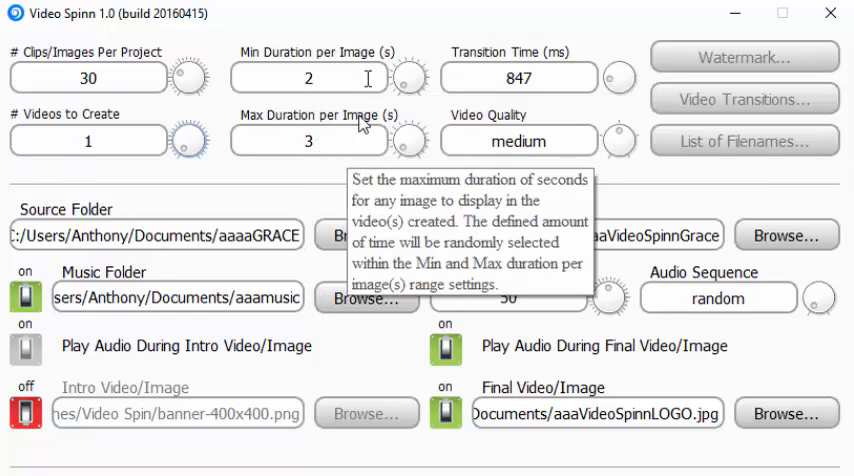
mouse_move(367, 140)
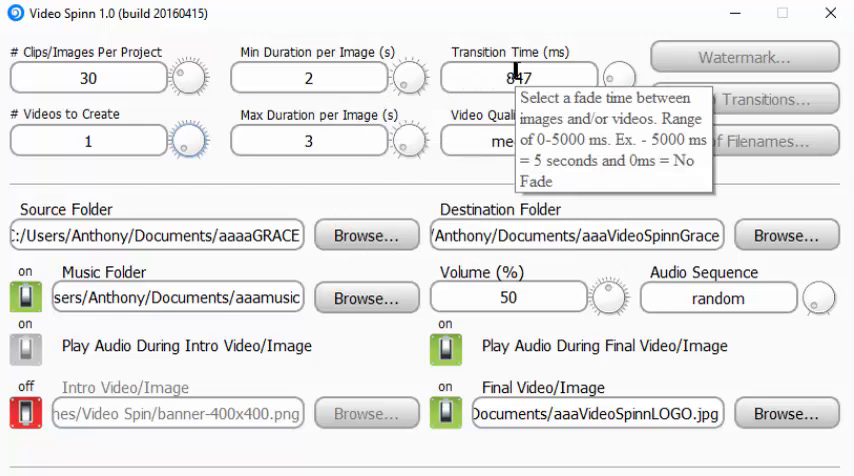
mouse_move(500, 66)
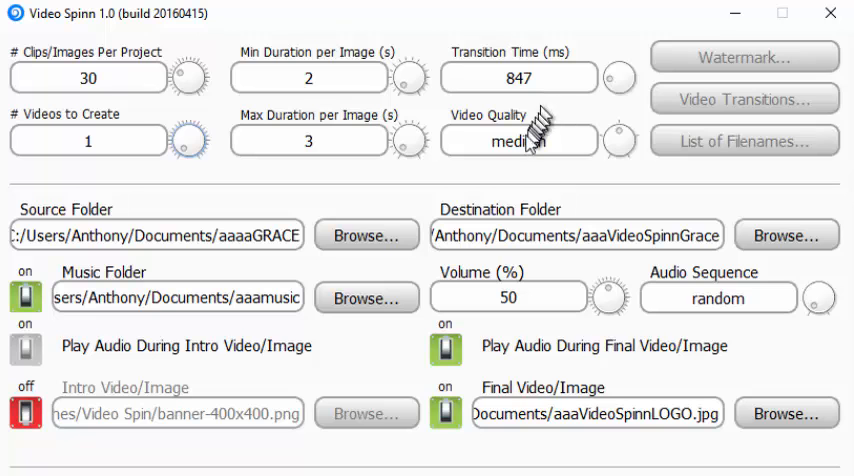
mouse_move(519, 140)
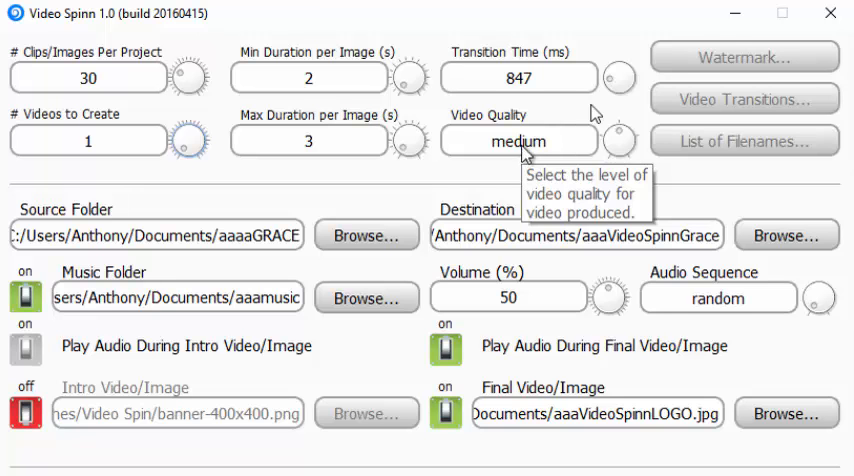
mouse_move(706, 72)
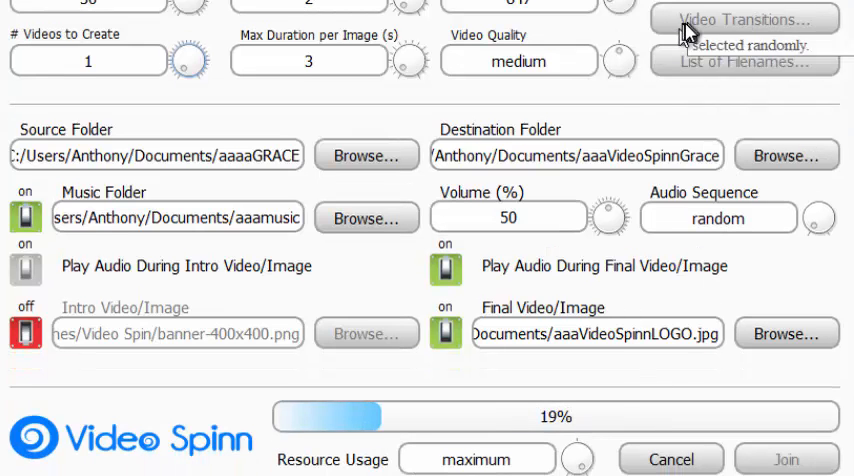
mouse_move(615, 160)
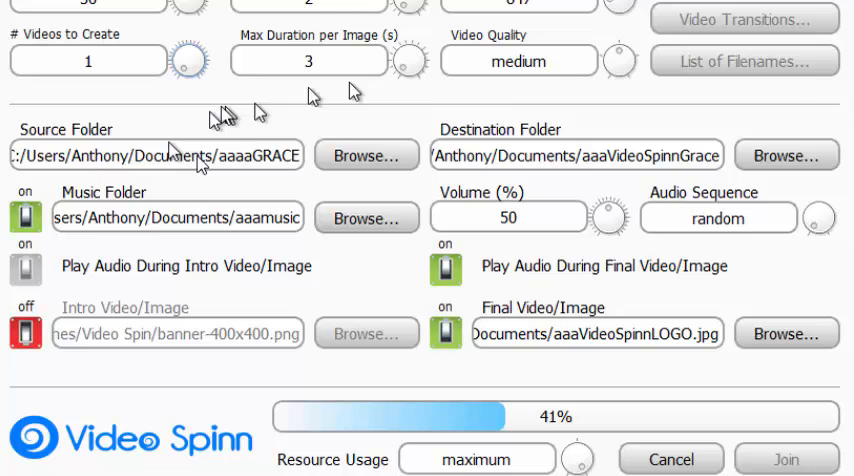
mouse_move(567, 98)
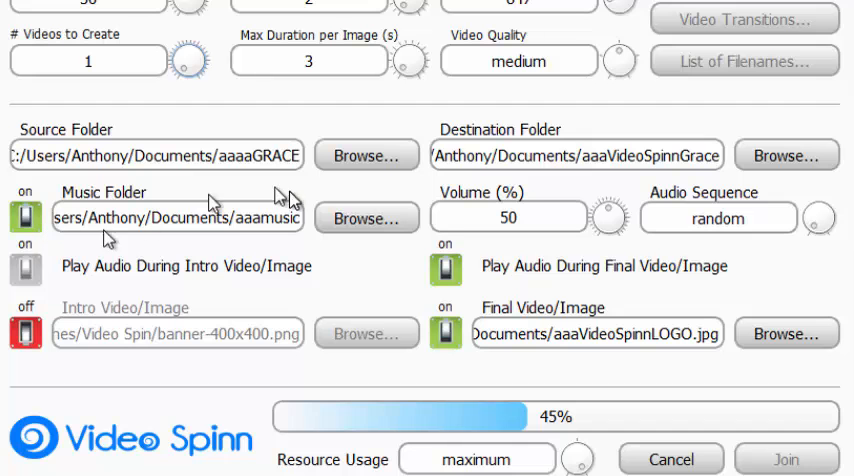
mouse_move(107, 237)
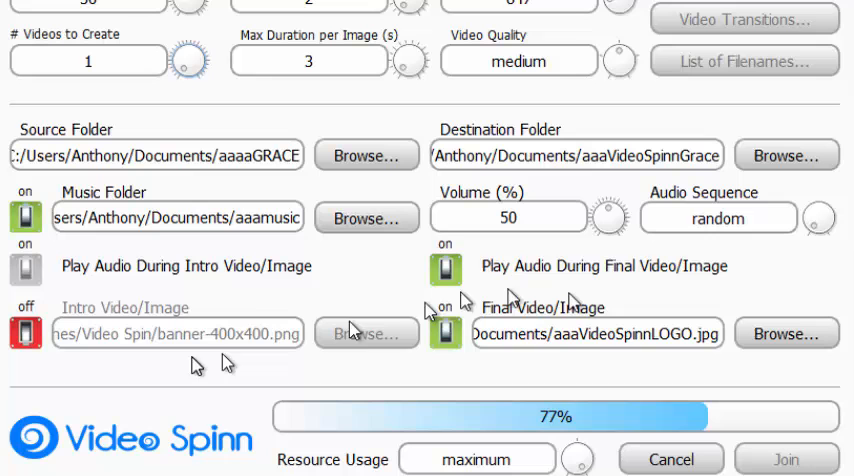
mouse_move(565, 325)
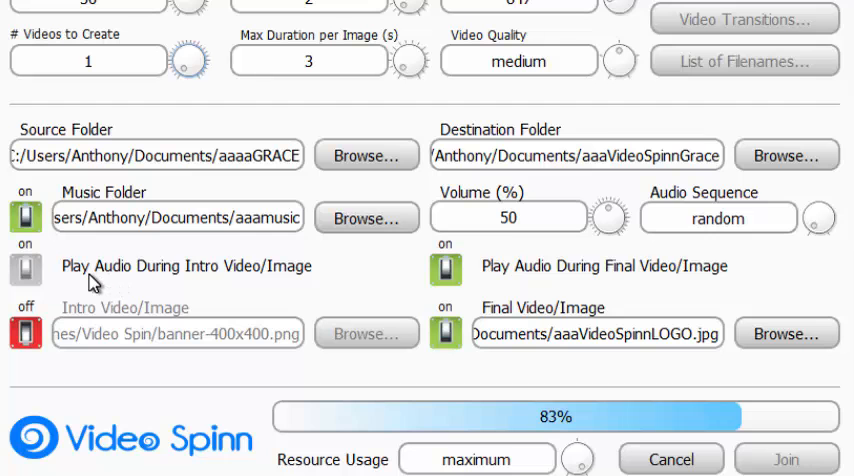
mouse_move(135, 305)
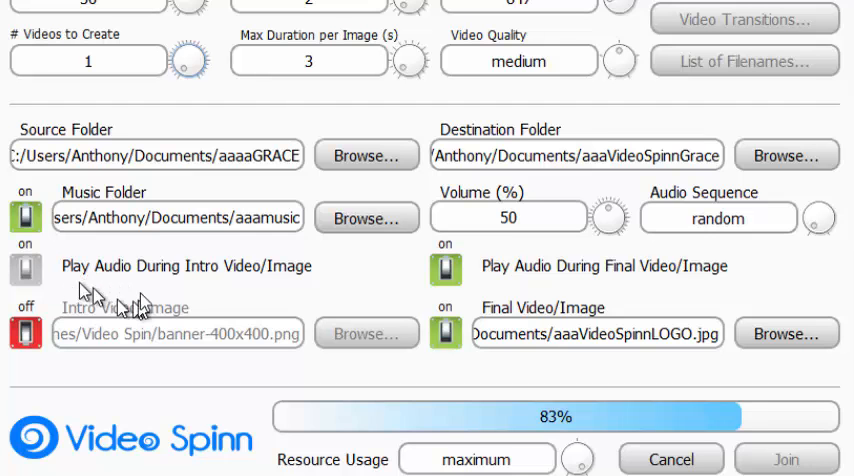
mouse_move(150, 320)
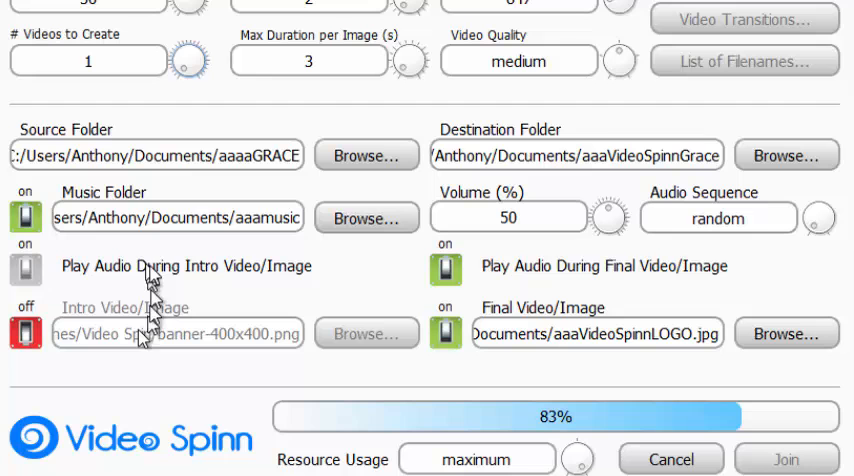
mouse_move(180, 281)
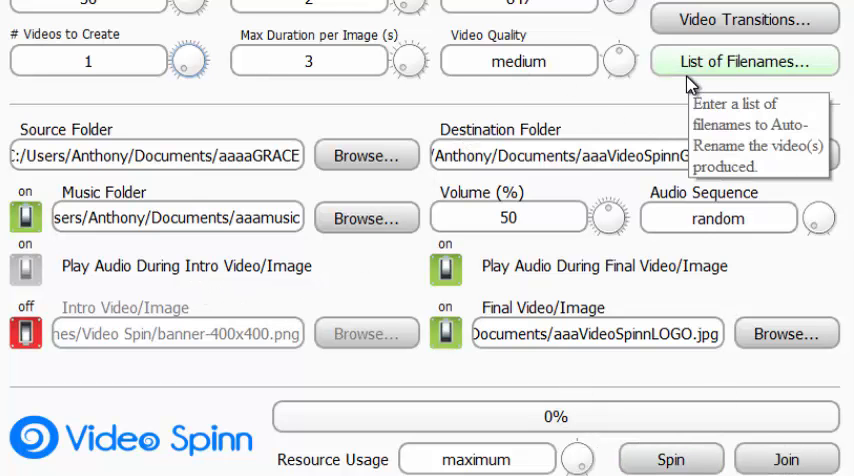
- Open the Video Transitions chooser showing all nine transitions checked
click(744, 18)
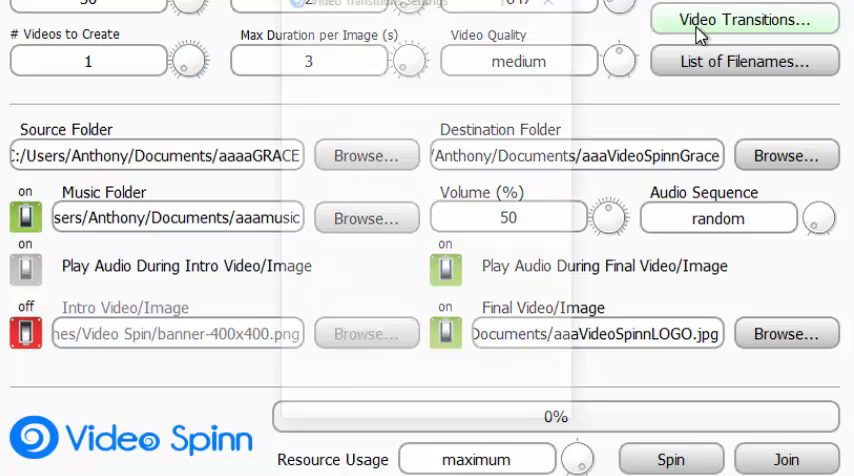
click(743, 19)
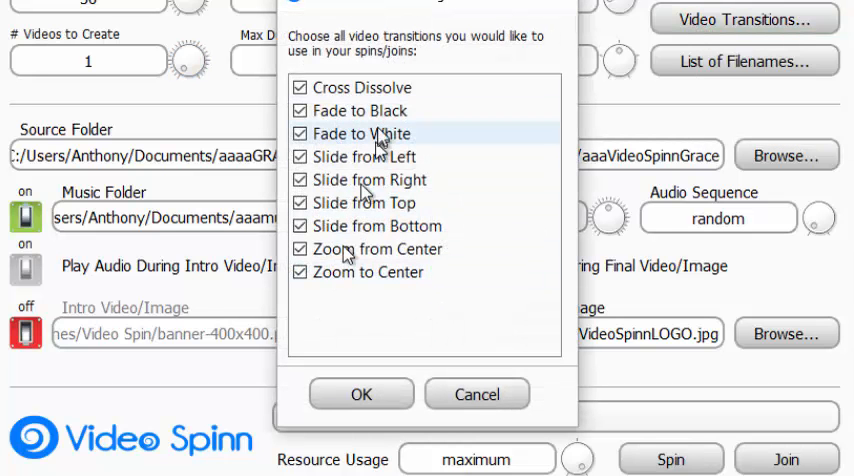
mouse_move(437, 148)
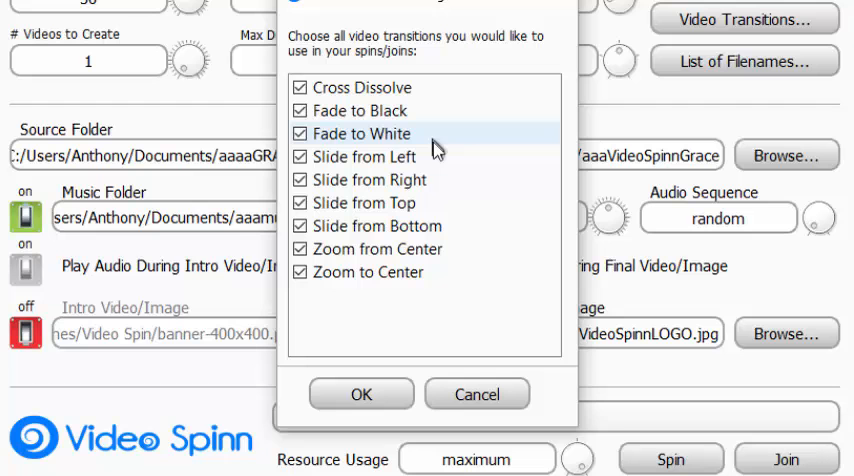
mouse_move(448, 249)
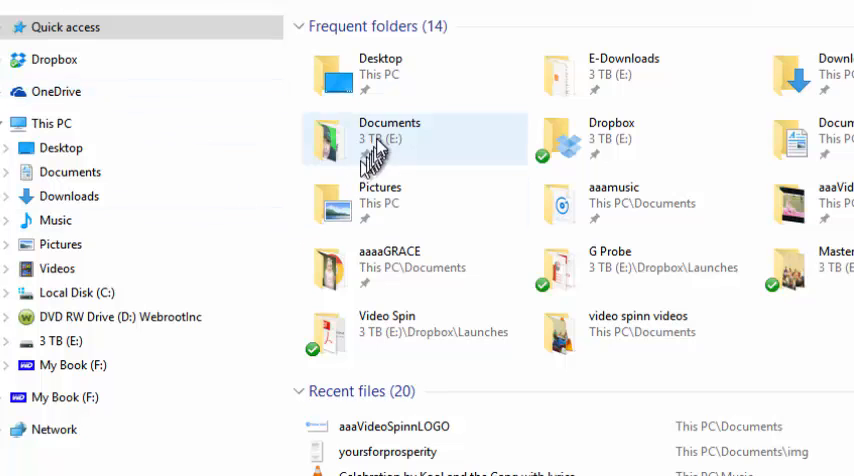
- Open Documents\aaaVideoSpinnGrace in File Explorer and play the Spin1 video
double_click(389, 138)
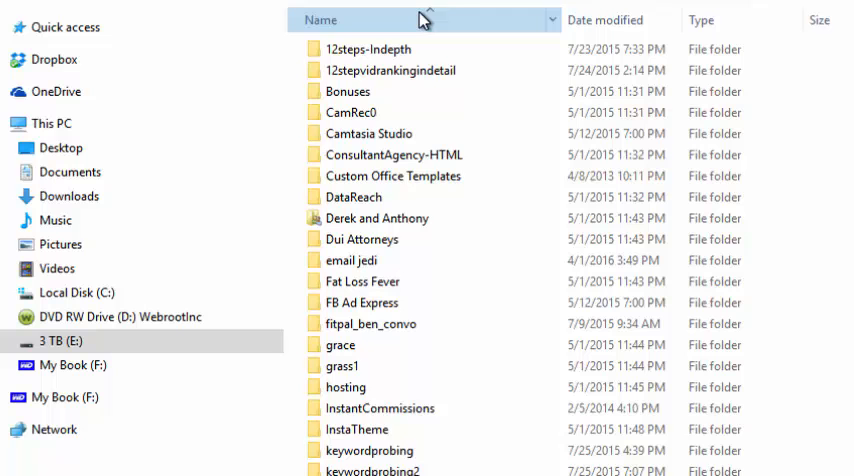
click(321, 19)
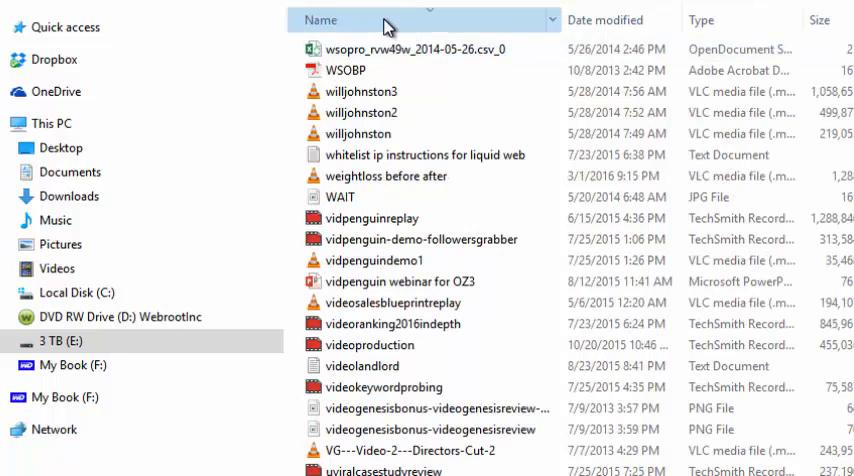
click(70, 365)
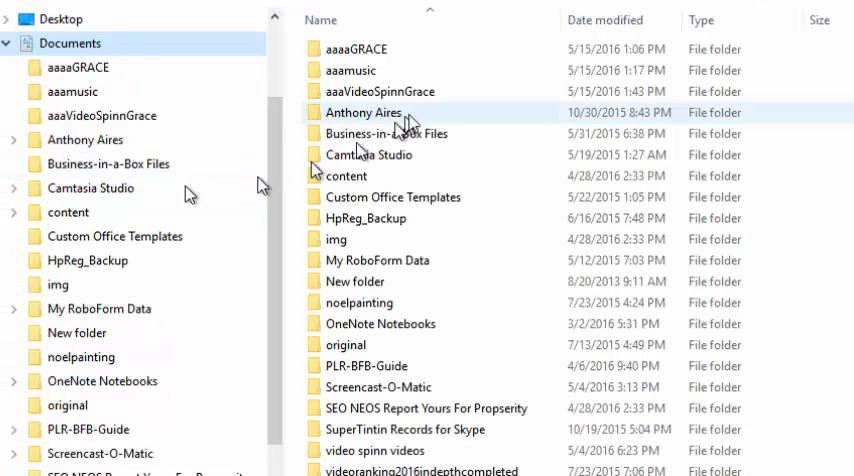
click(376, 91)
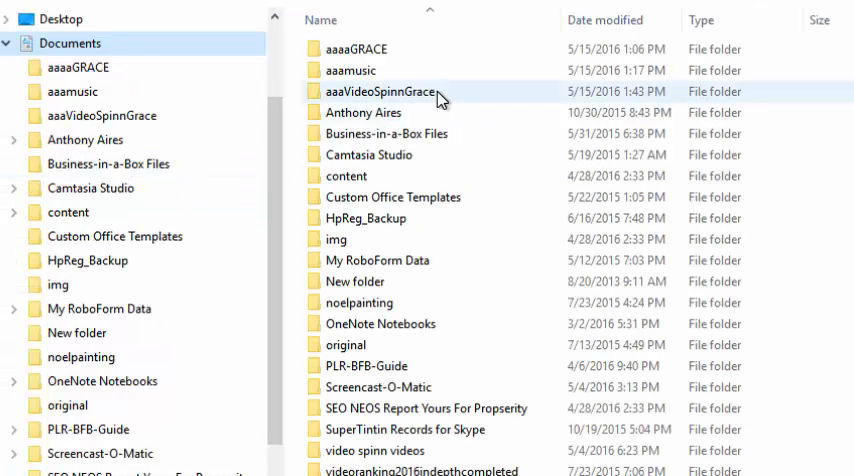
double_click(370, 91)
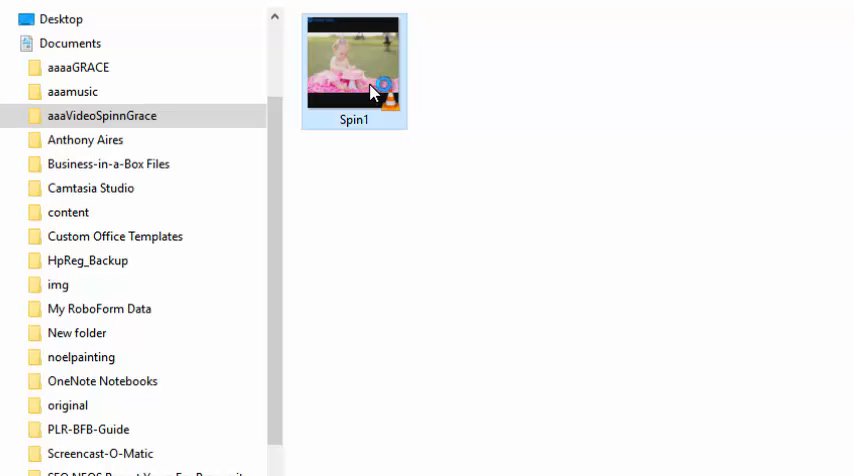
double_click(353, 70)
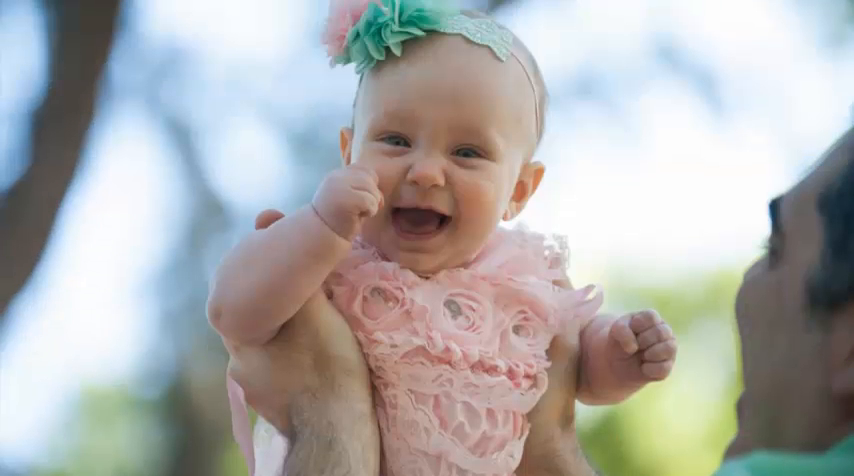